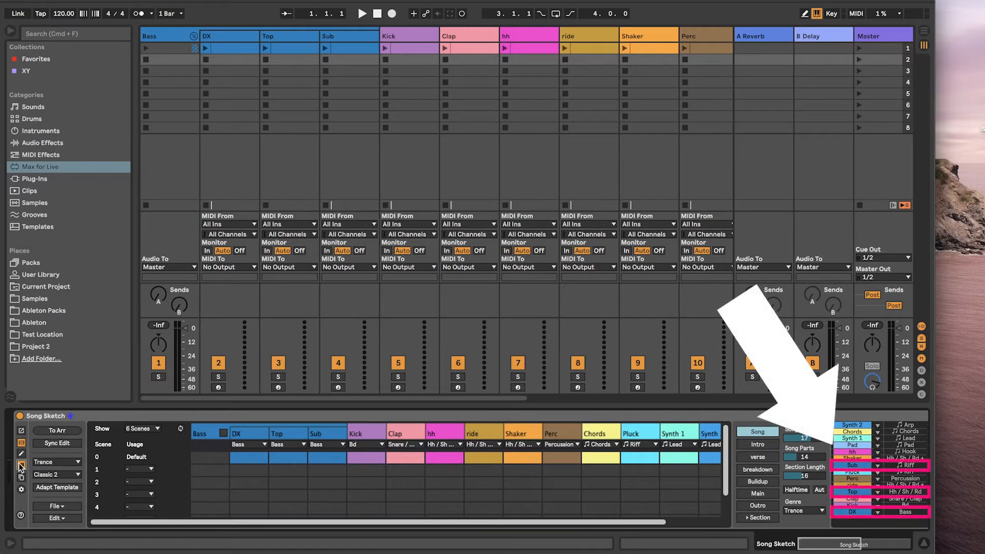
pyautogui.moveTo(72, 472)
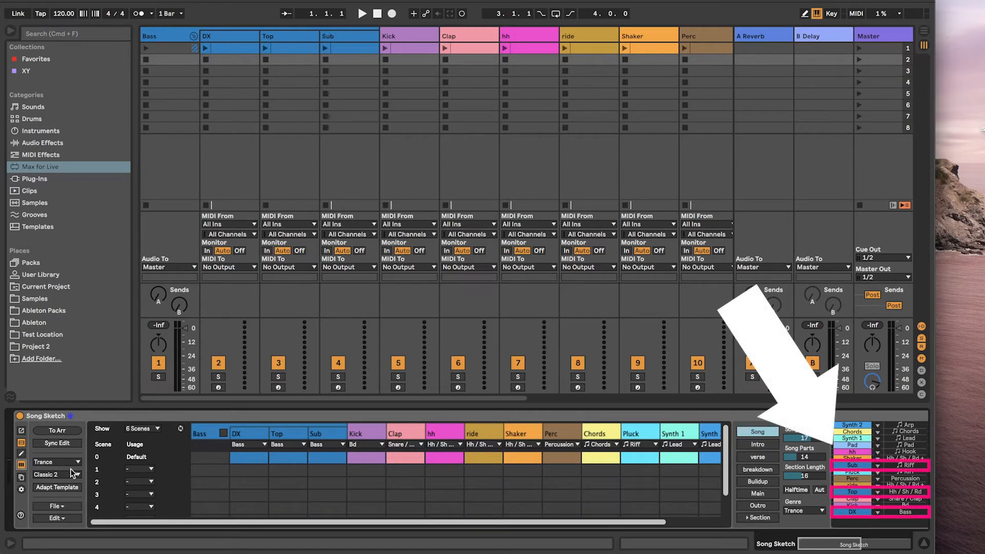
# Group DX, Top and Sub under Bass, then send the intro, verse and breakdown sections to Arrangement via To Arr.
pyautogui.click(222, 433)
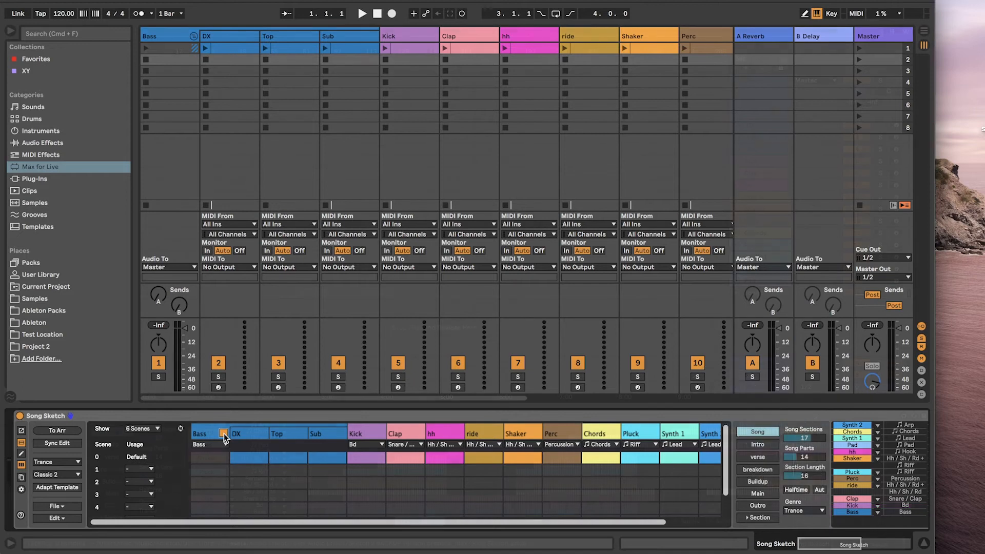
pyautogui.click(57, 430)
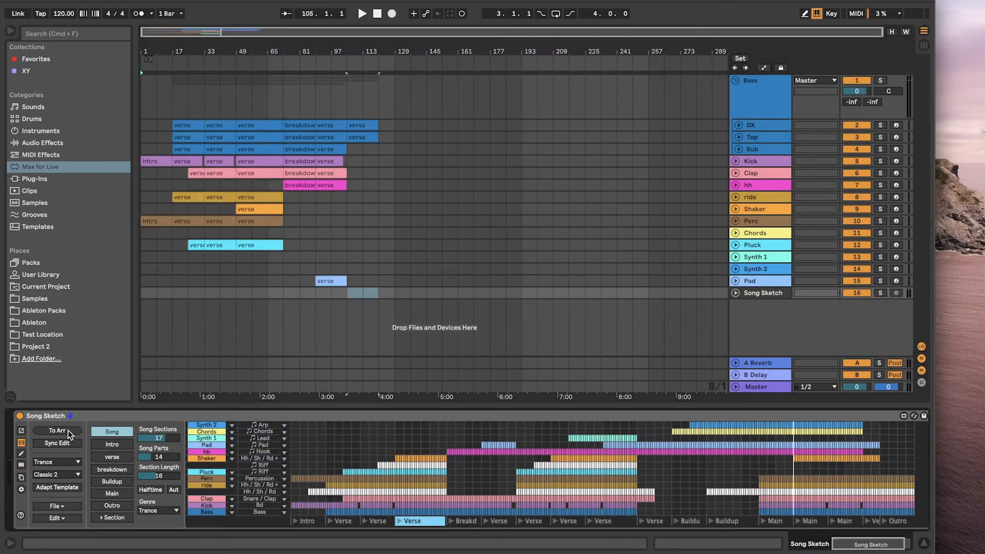